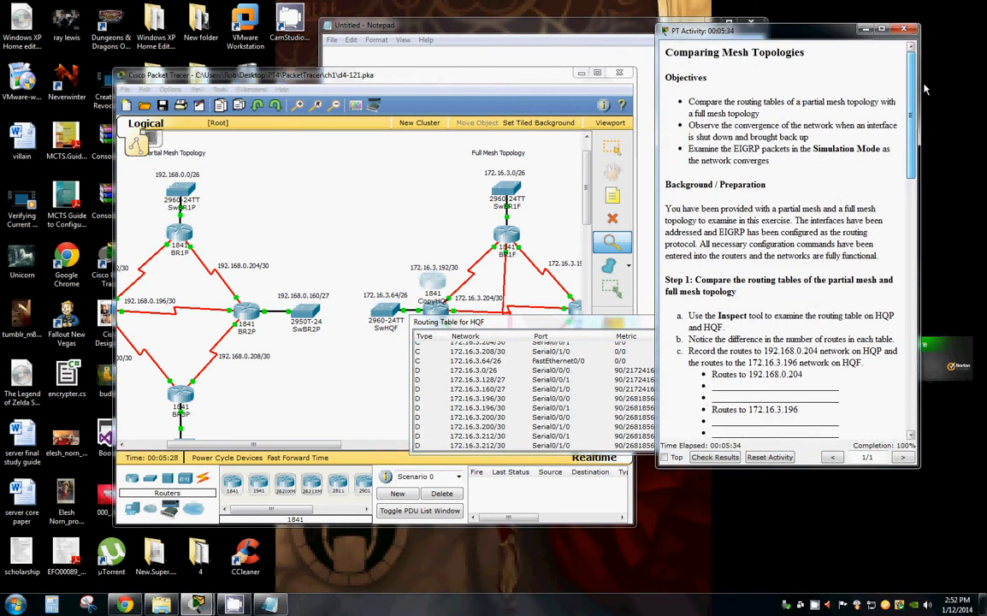
Scroll the workspace to arrange the HQP and HQF routing tables above the partial mesh topology.
scroll(down, 3)
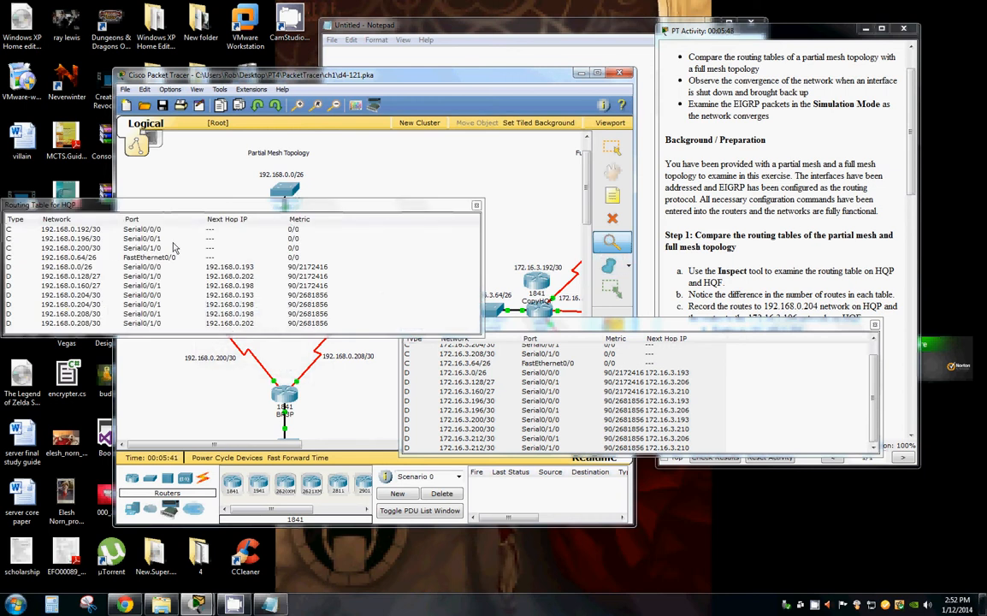
mouse_move(329, 230)
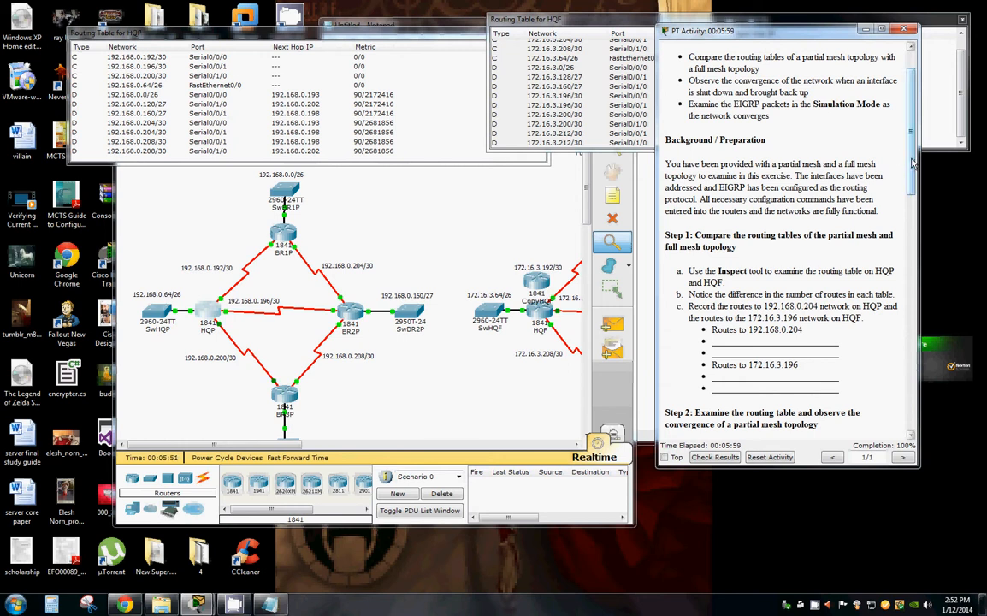
scroll(down, 3)
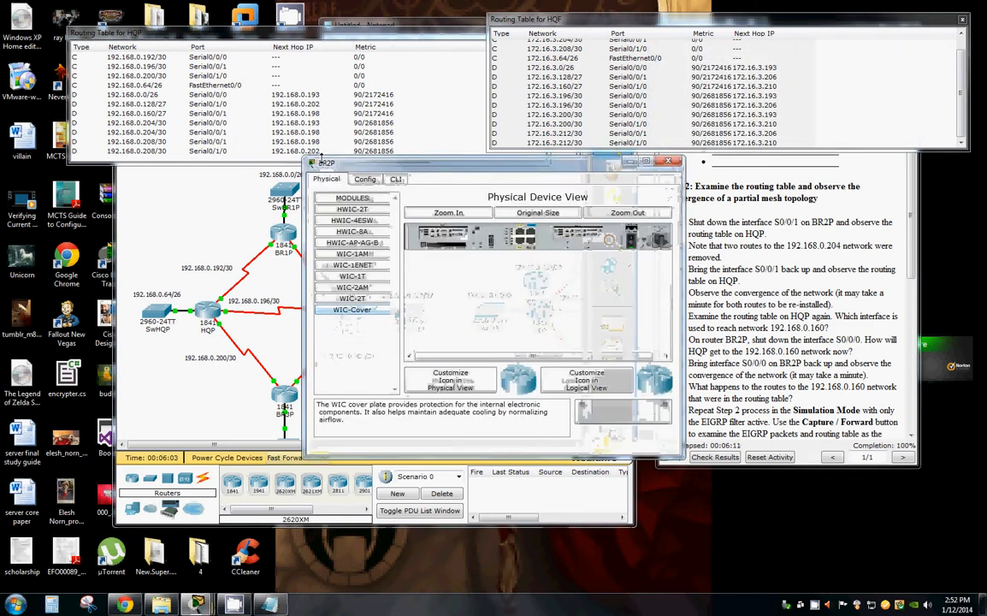
In BR2P's CLI, enter enable and conf t, then shut down interface s0/0/1.
click(393, 180)
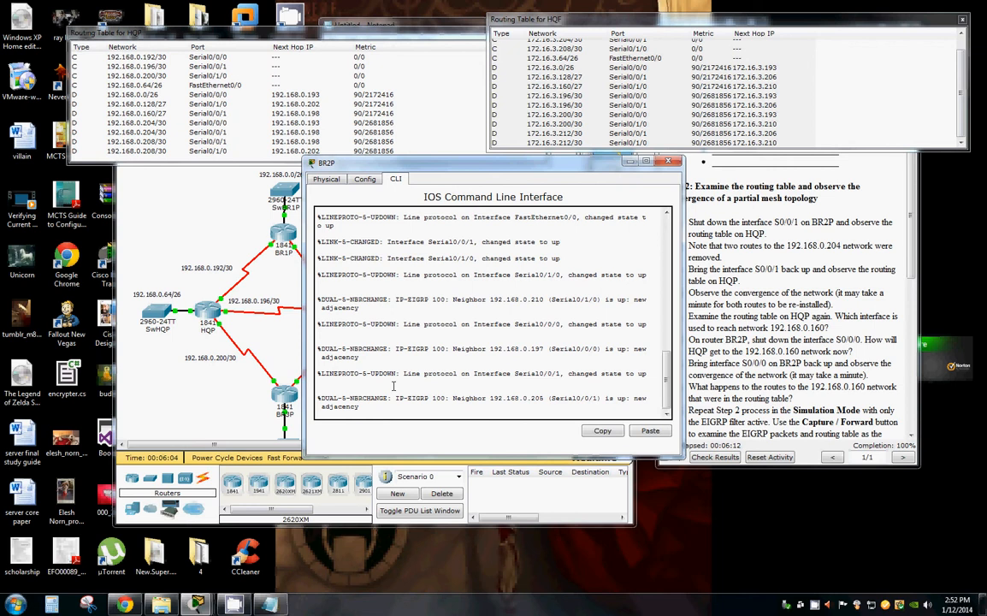
text(en)
text(co)
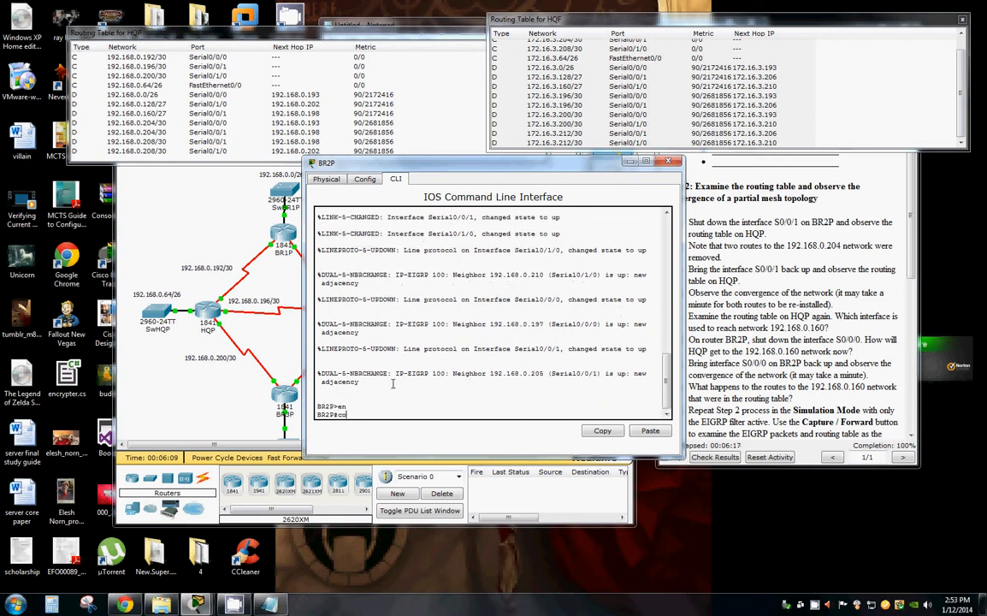
text(n)
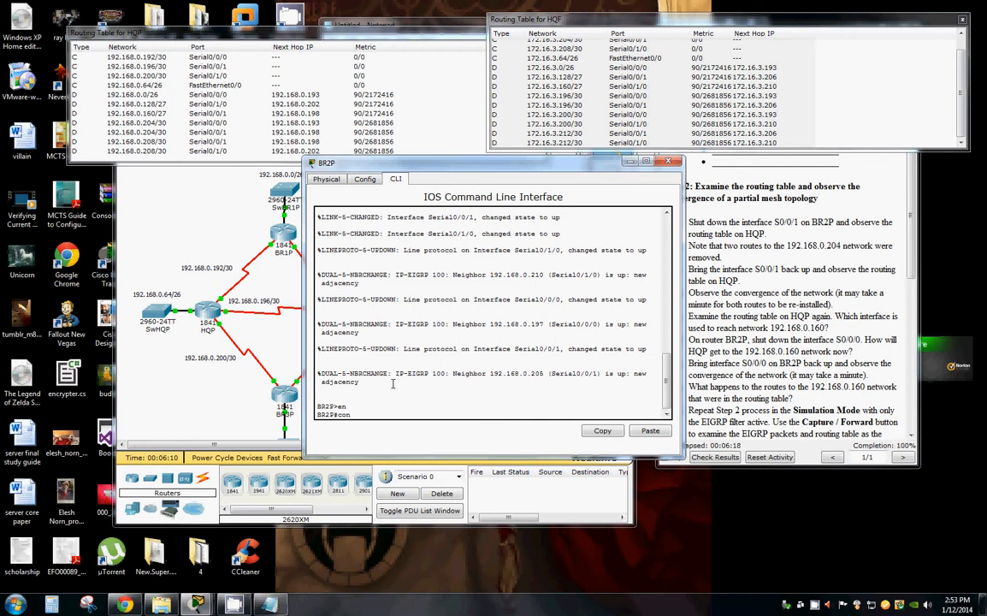
text(conf t)
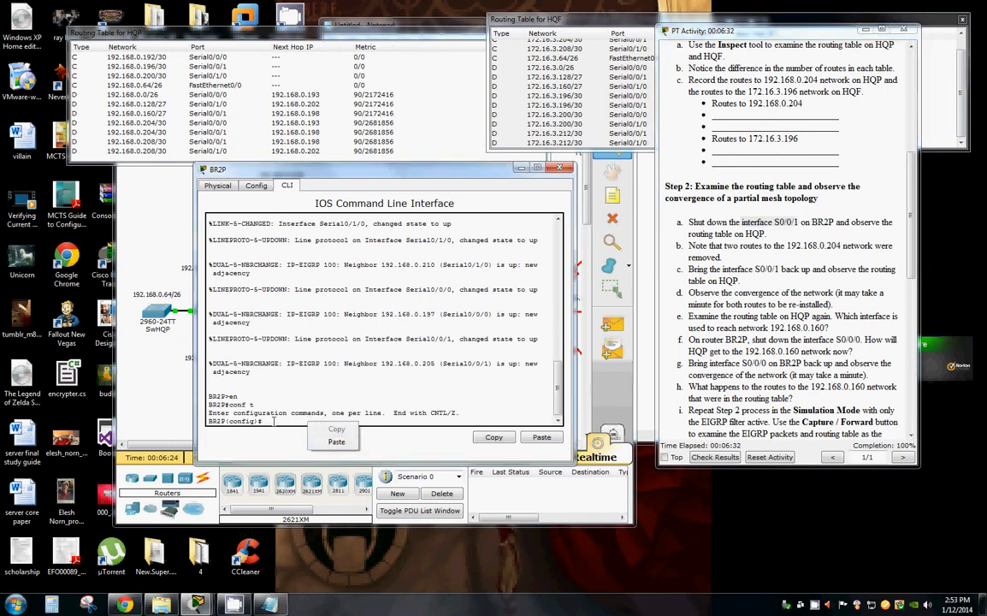
text(int)
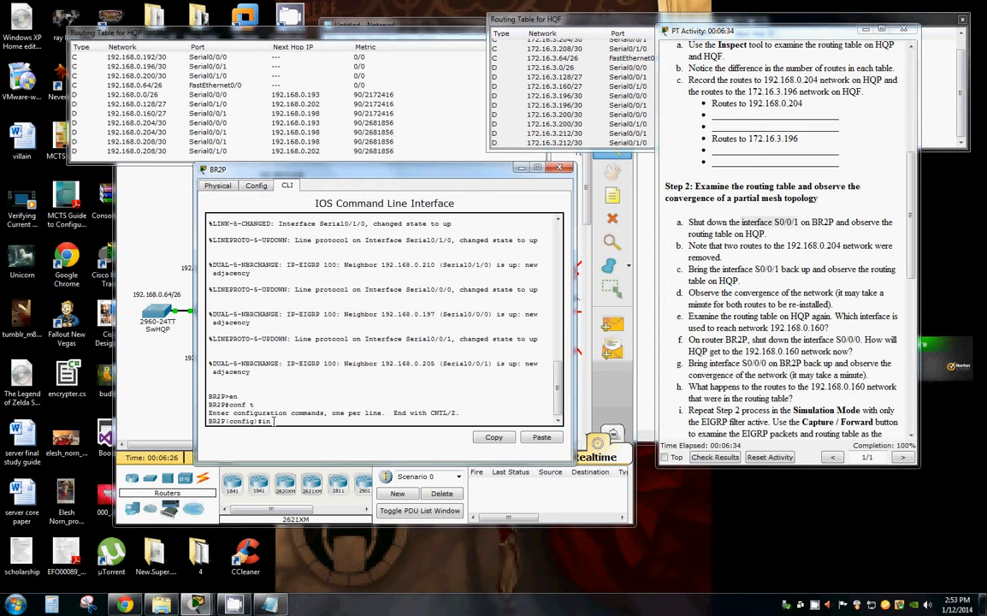
text(int s0/0/1)
text(shut)
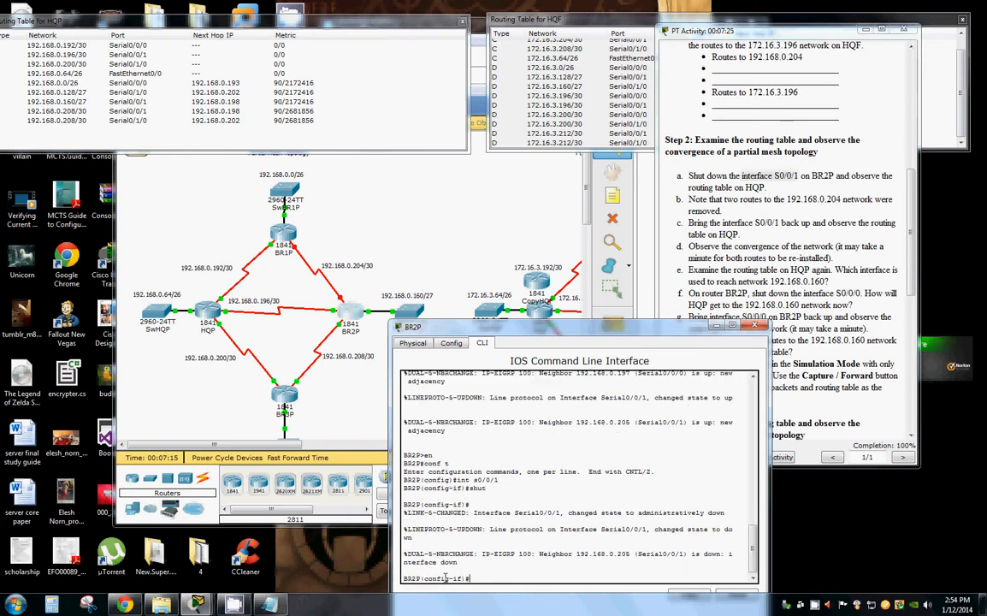
Bring BR2P's s0/0/1 back up with no shut so the EIGRP neighbor re-forms.
text(n)
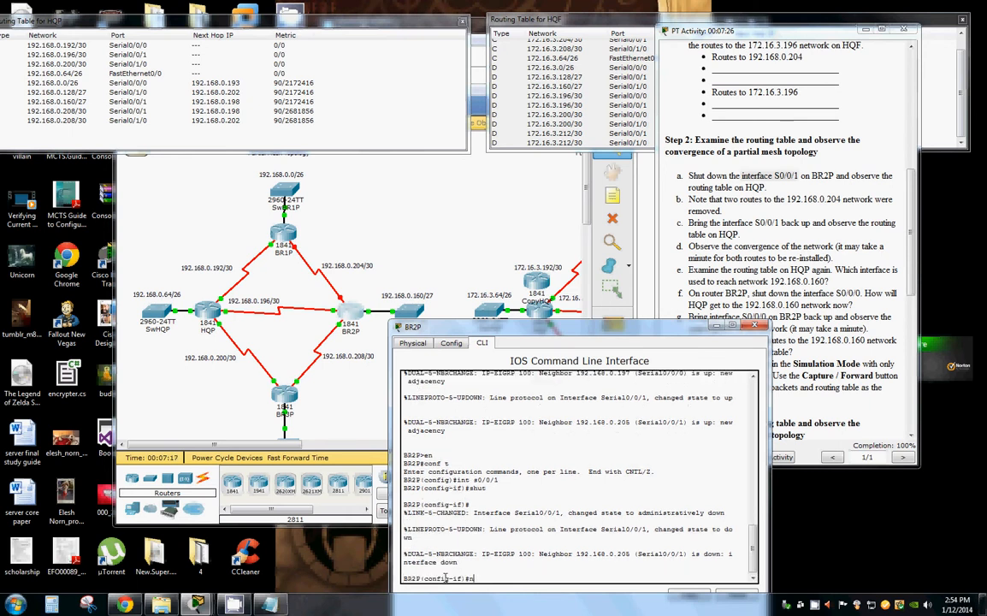
text(no shut)
text(int s)
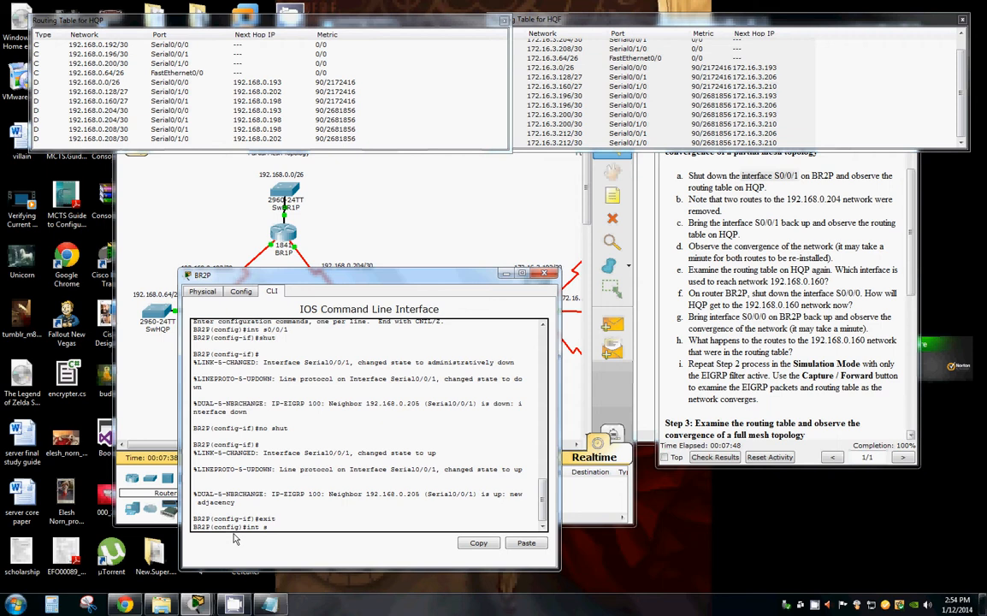
Enter interface s0/0/0 on BR2P and shut it down.
text(#0/0)
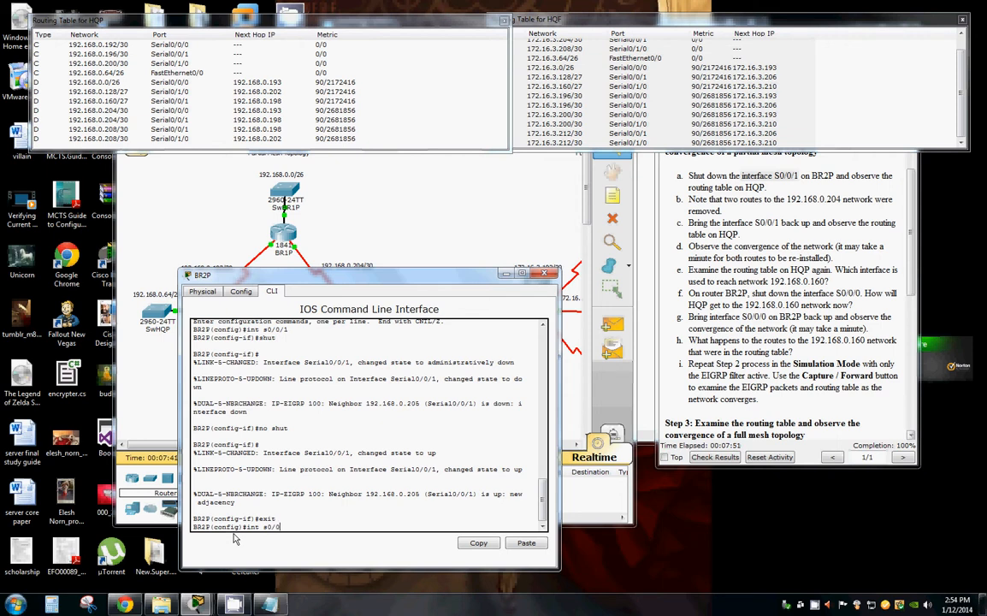
text(/0)
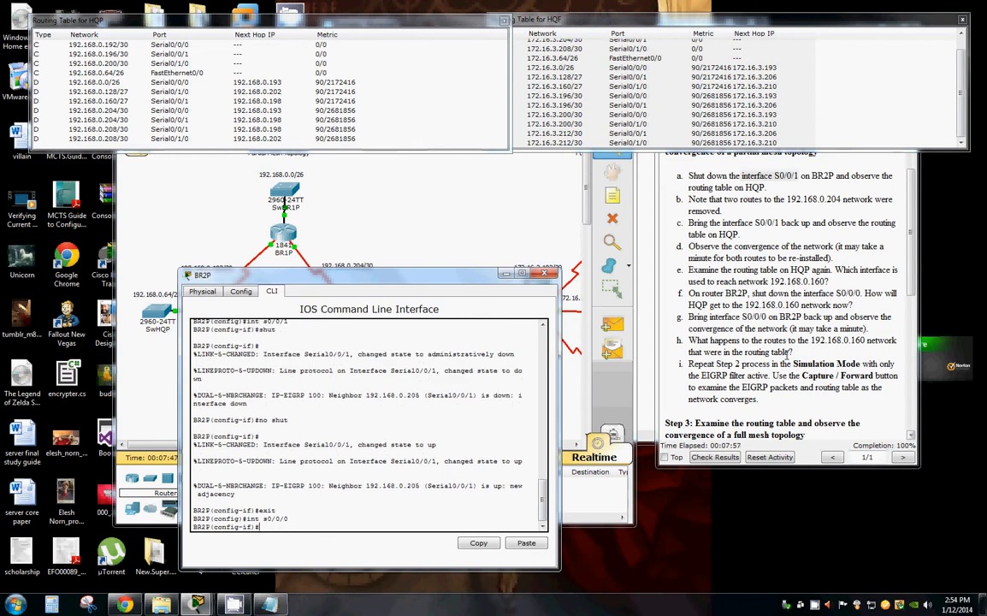
text(shut)
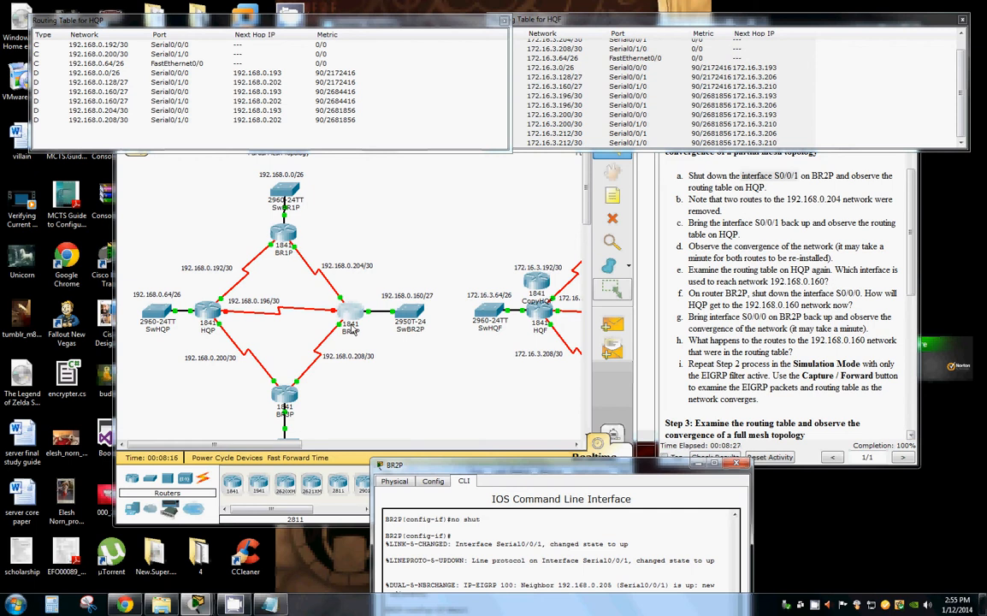
mouse_move(338, 376)
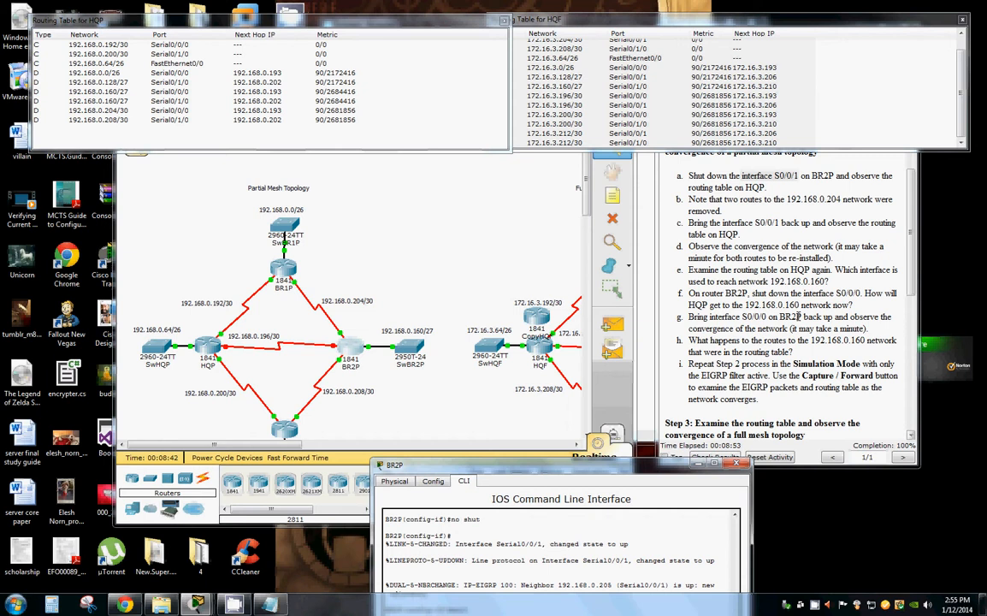
mouse_move(392, 397)
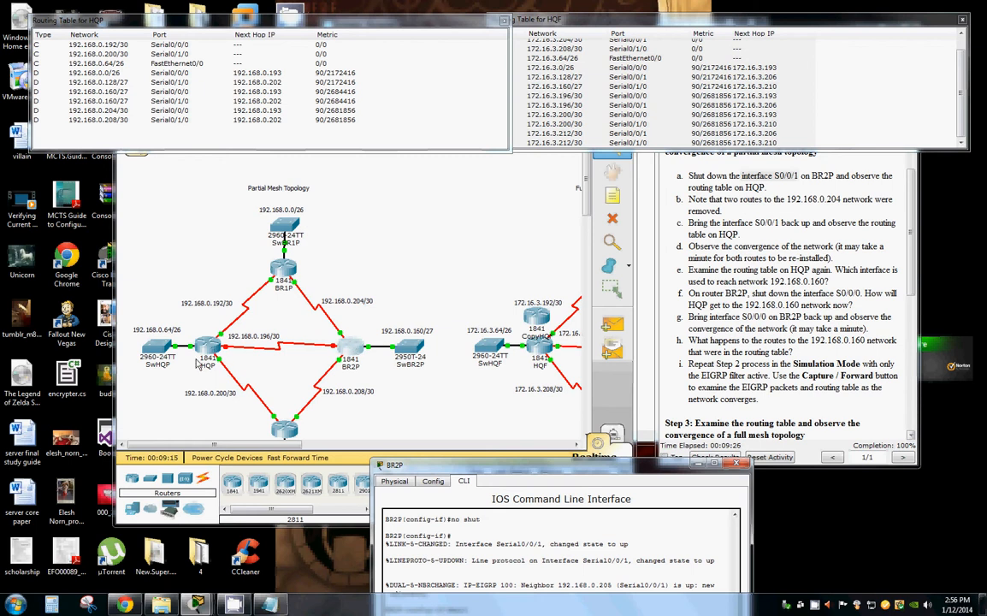
mouse_move(387, 390)
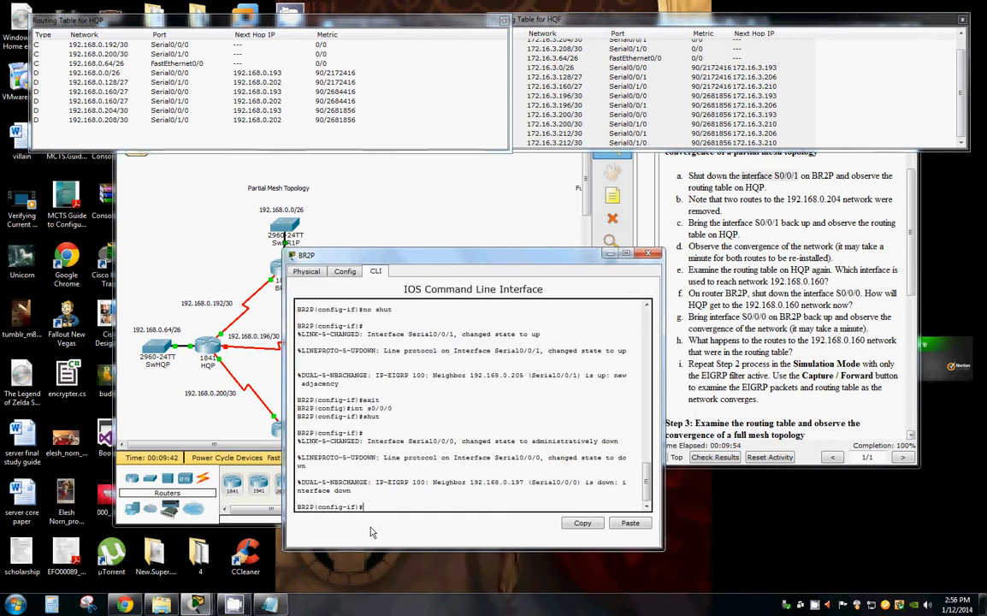
Re-enable BR2P's s0/0/0 with no shut and scroll the instructions to Step 3.
text(no shut)
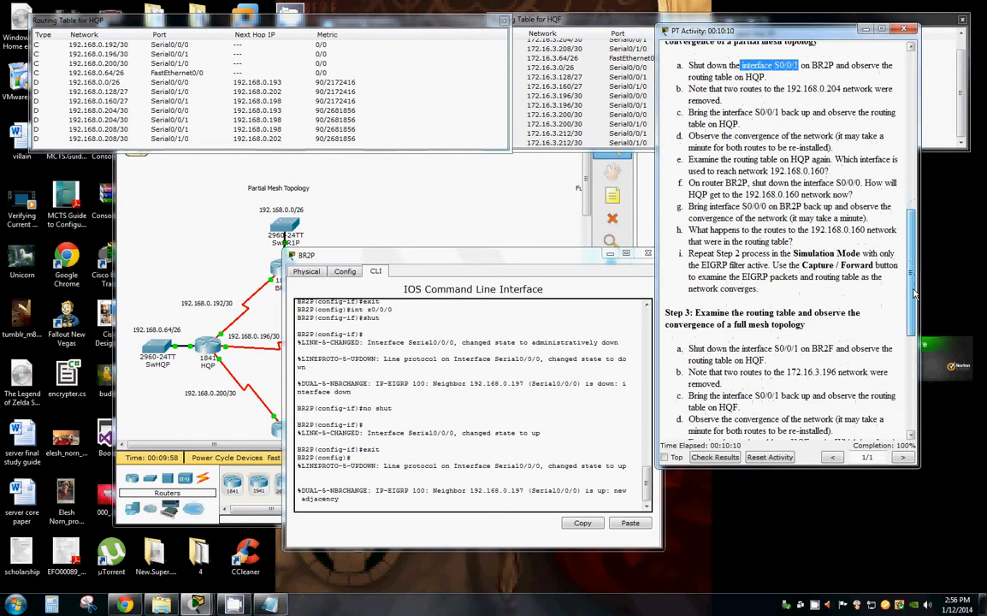
scroll(down, 3)
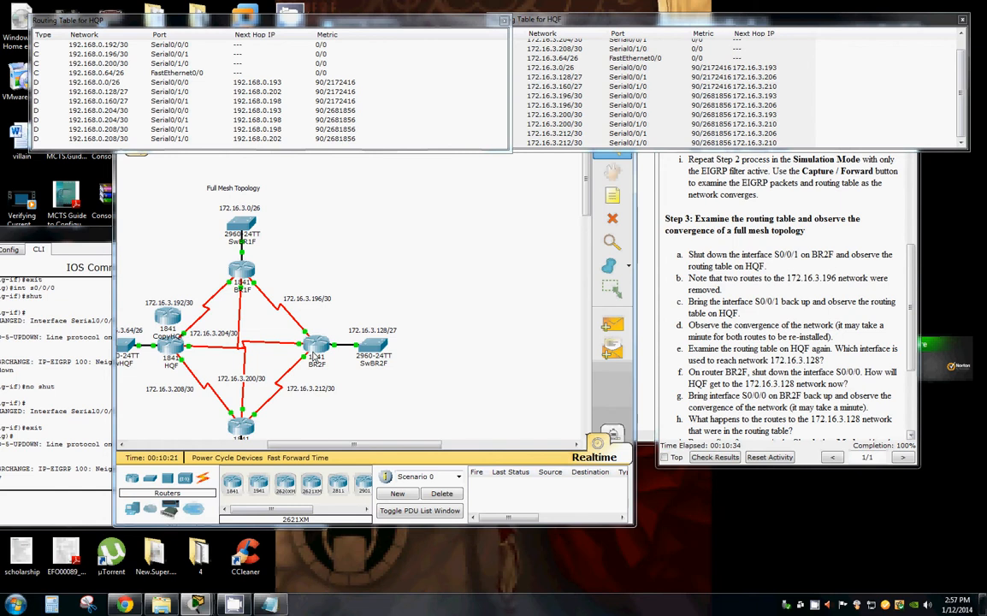
Open BR2F in the full mesh, switch to its CLI and enter conf t.
double_click(316, 345)
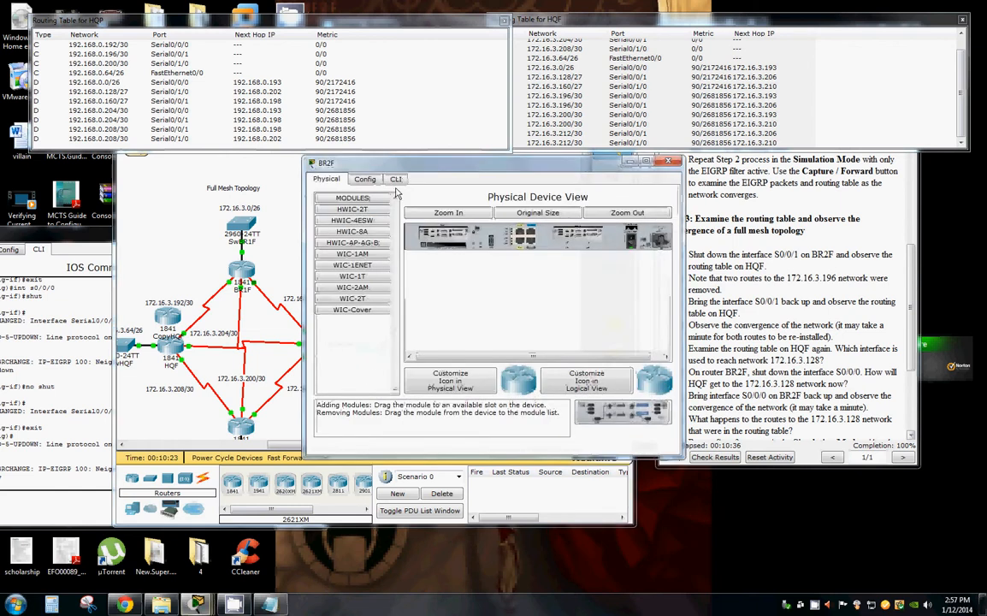
click(395, 179)
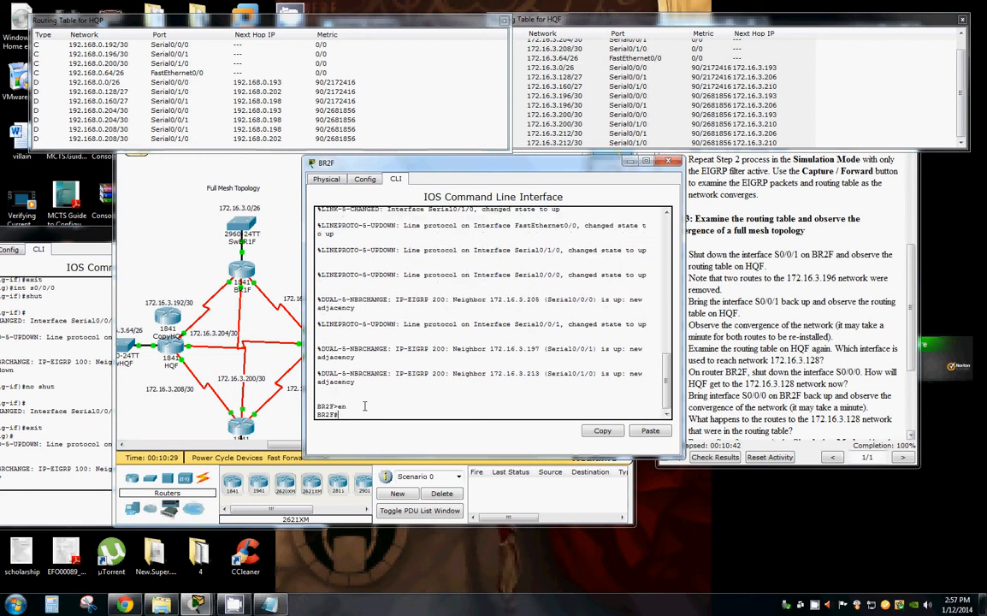
text(conf t)
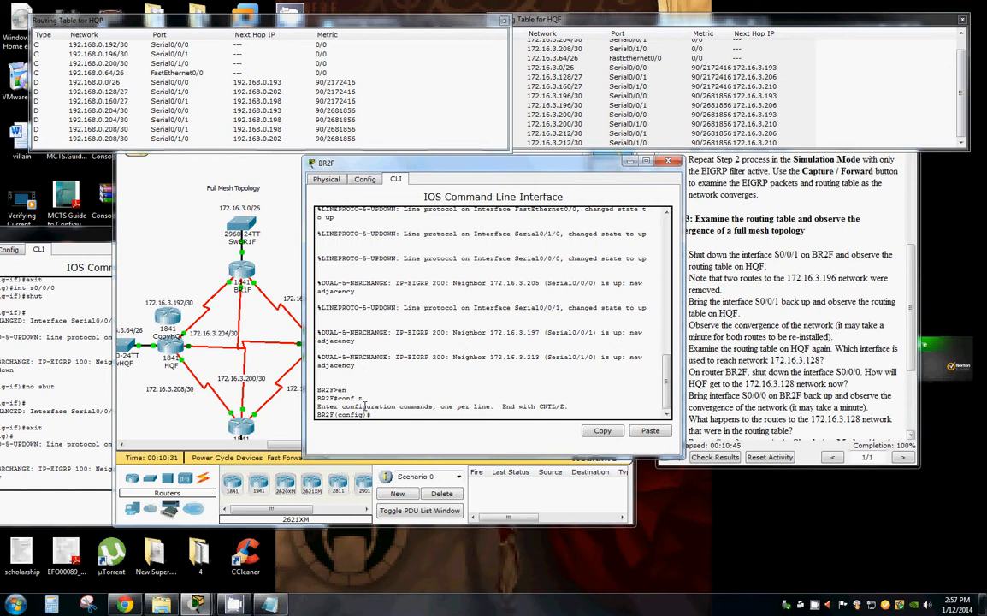
mouse_move(419, 168)
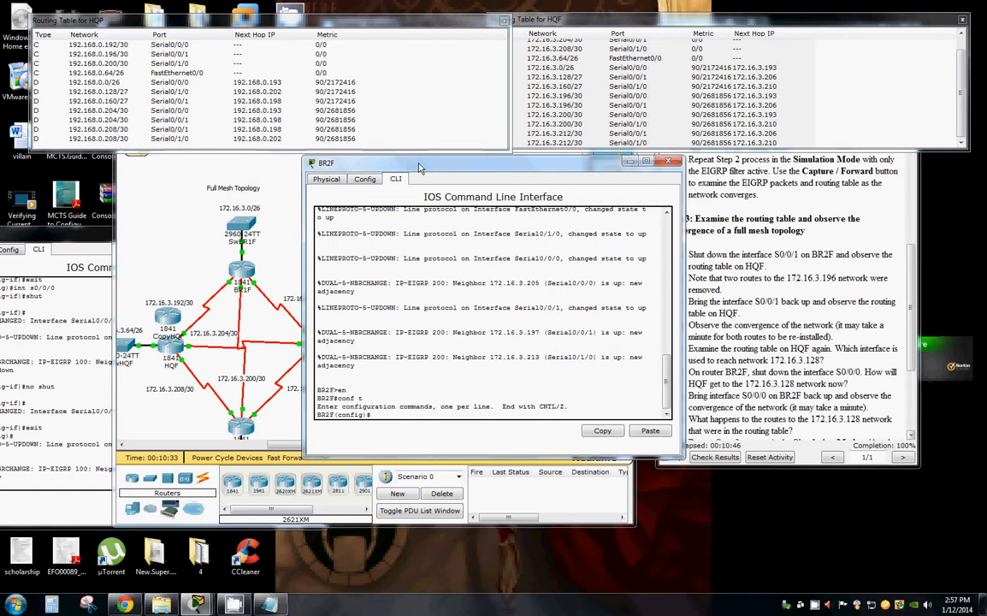
drag(419, 162, 322, 163)
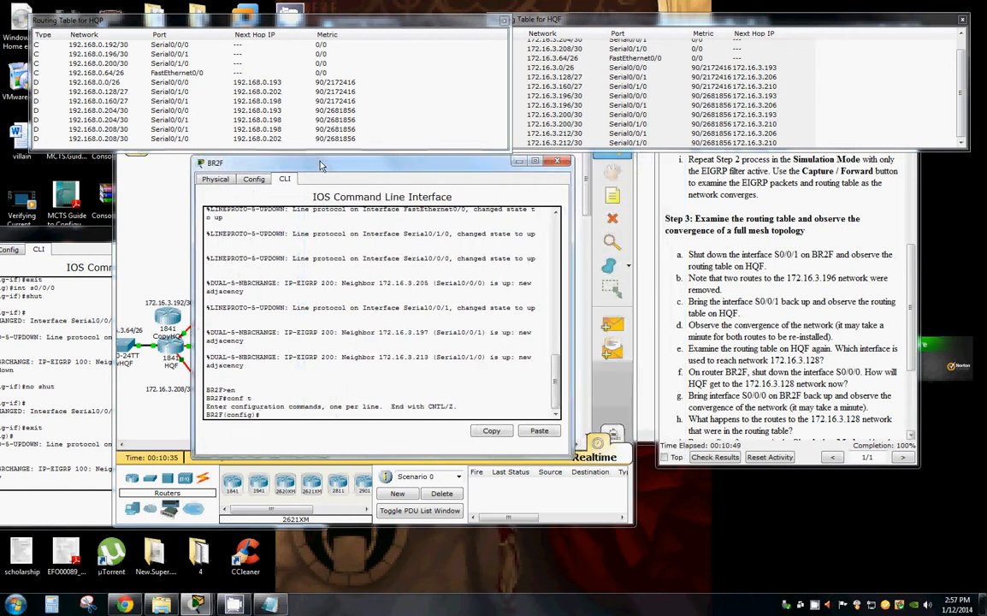
Enter interface s0/0/1 on BR2F and shut it down.
text(int s)
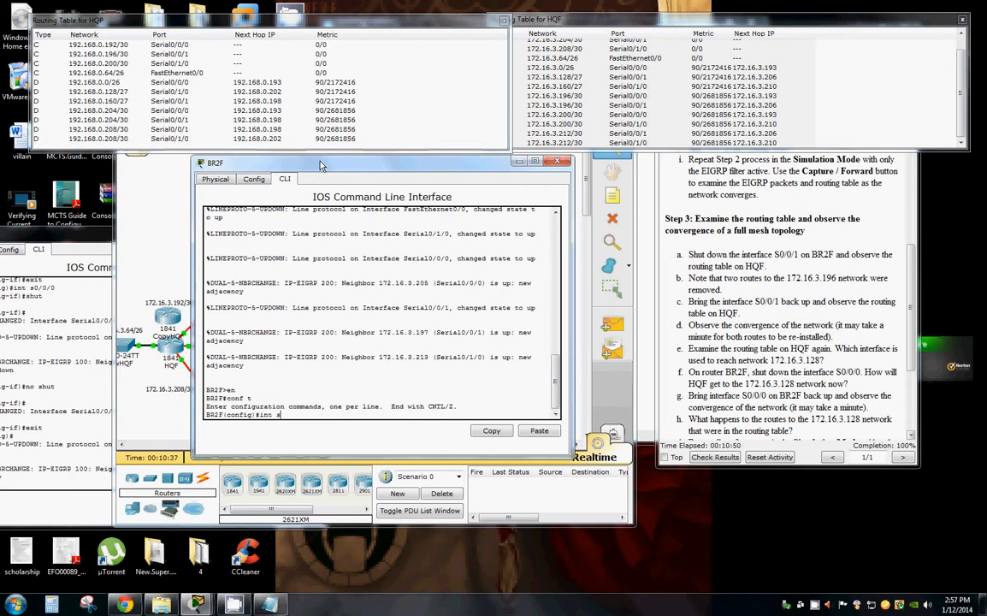
text(s0/0/1)
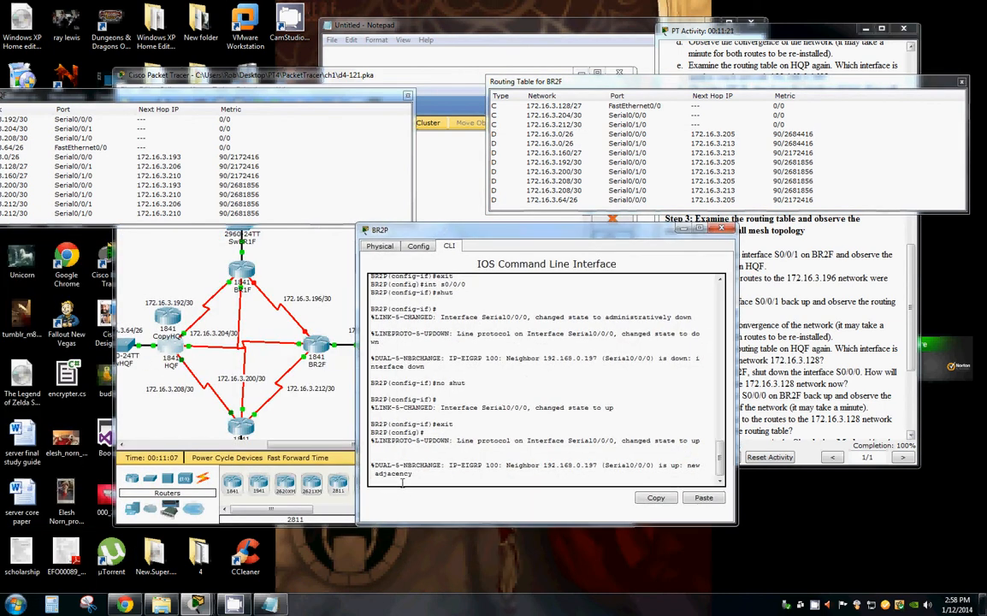
text(shut)
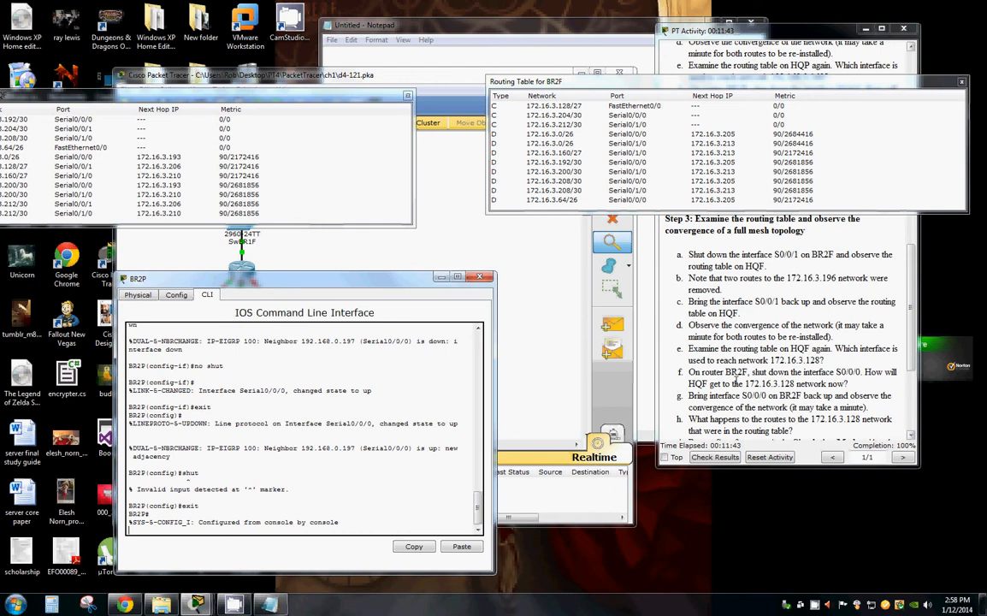
mouse_move(268, 294)
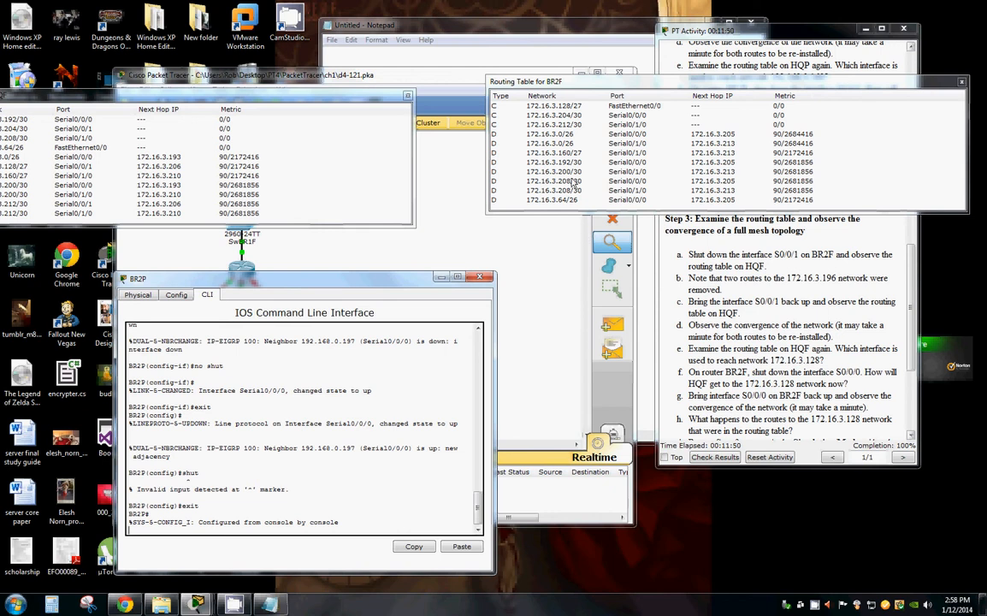
mouse_move(684, 181)
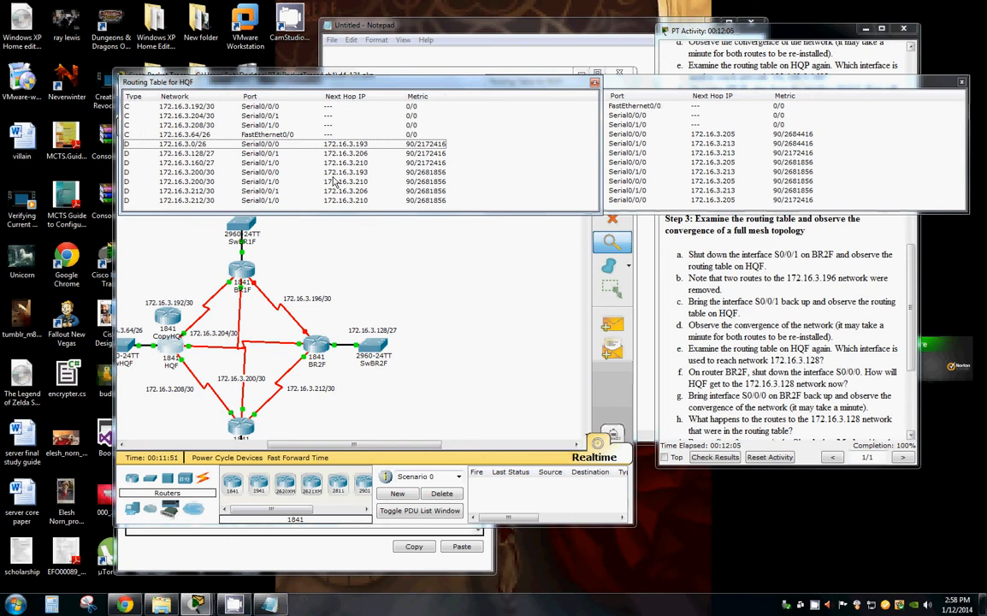
mouse_move(230, 152)
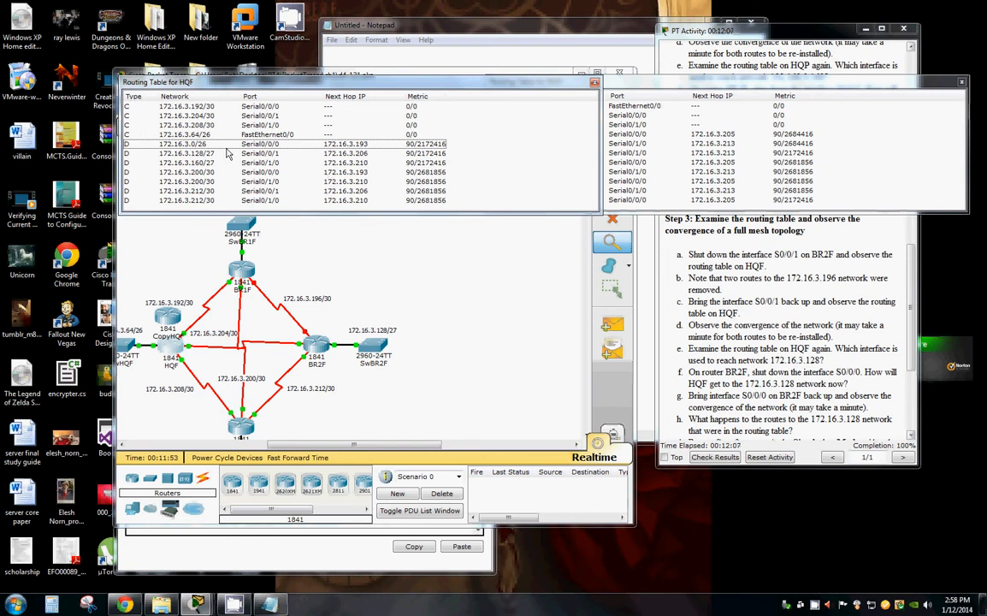
mouse_move(520, 124)
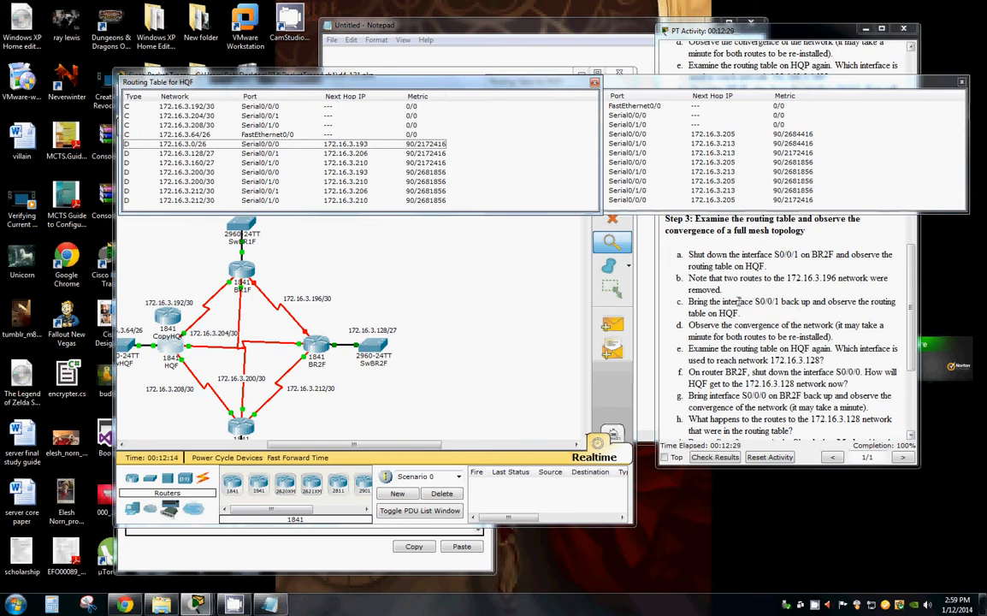
mouse_move(106, 140)
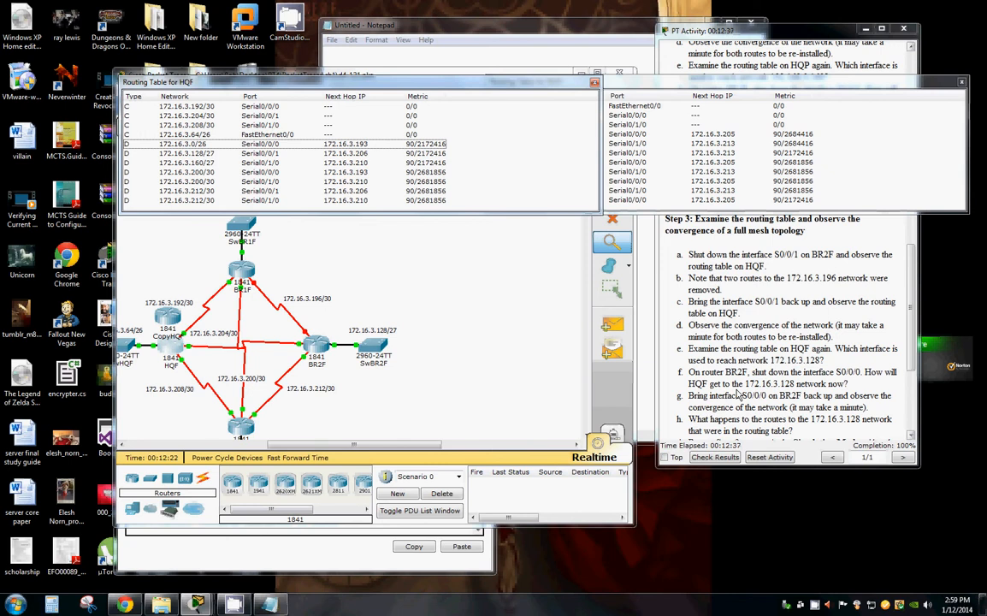
Scroll to compare the HQF and BR2F routing tables at the repeat step.
scroll(down, 3)
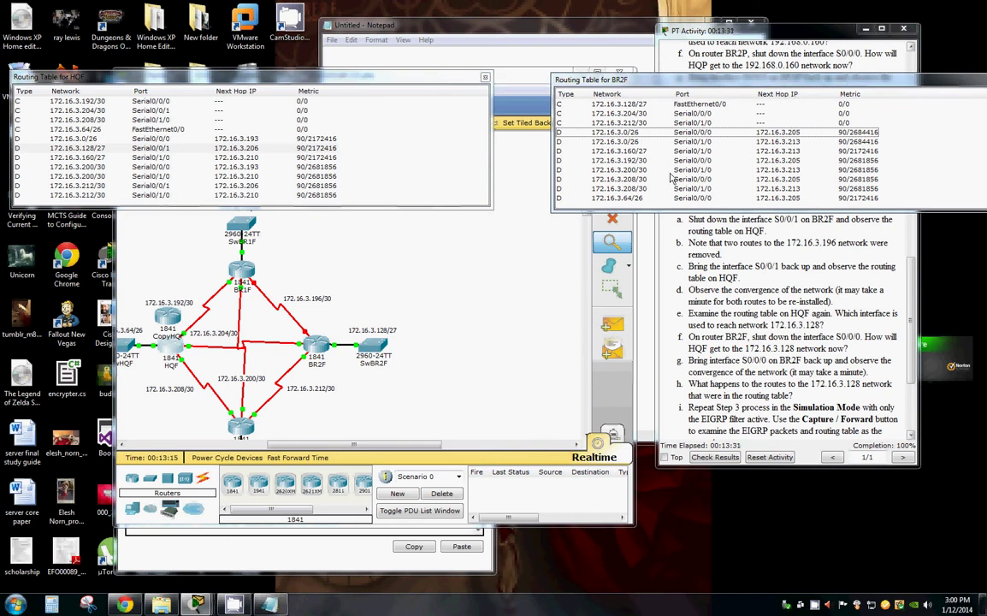
click(633, 104)
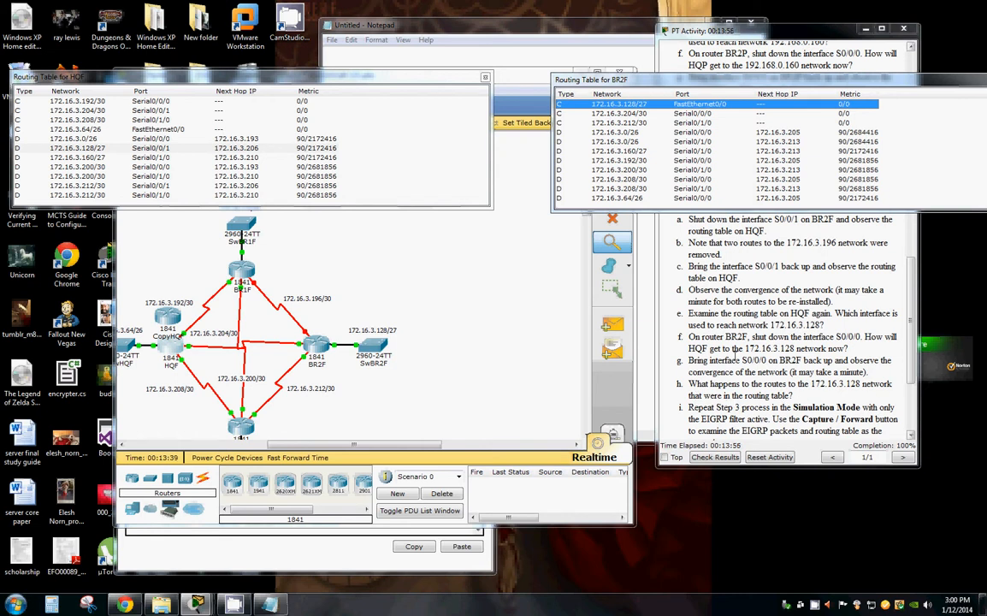
mouse_move(796, 349)
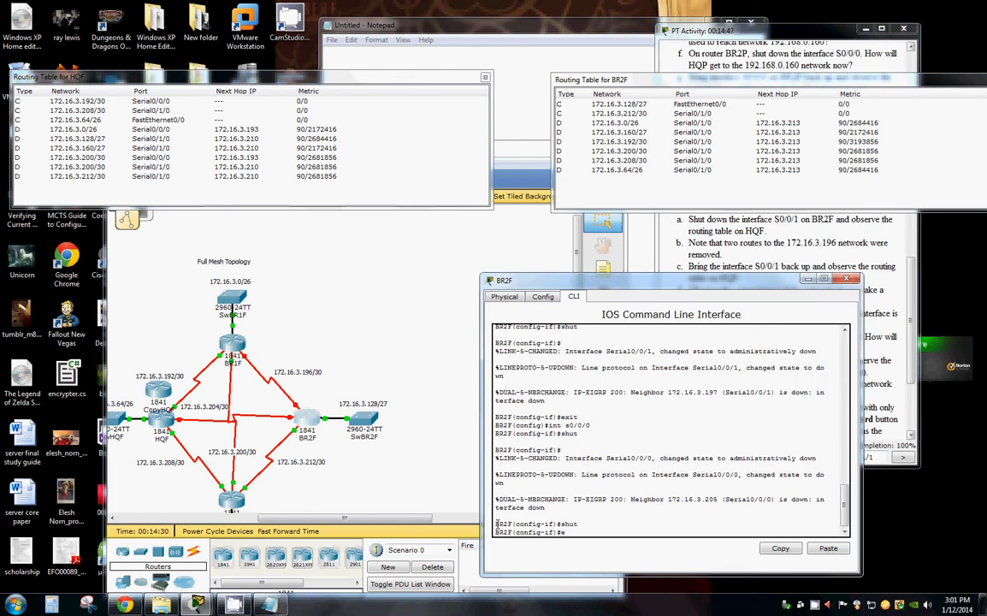
Exit, enter interface s0/0/0 on BR2F and bring it back up with no shutdown.
text(exit)
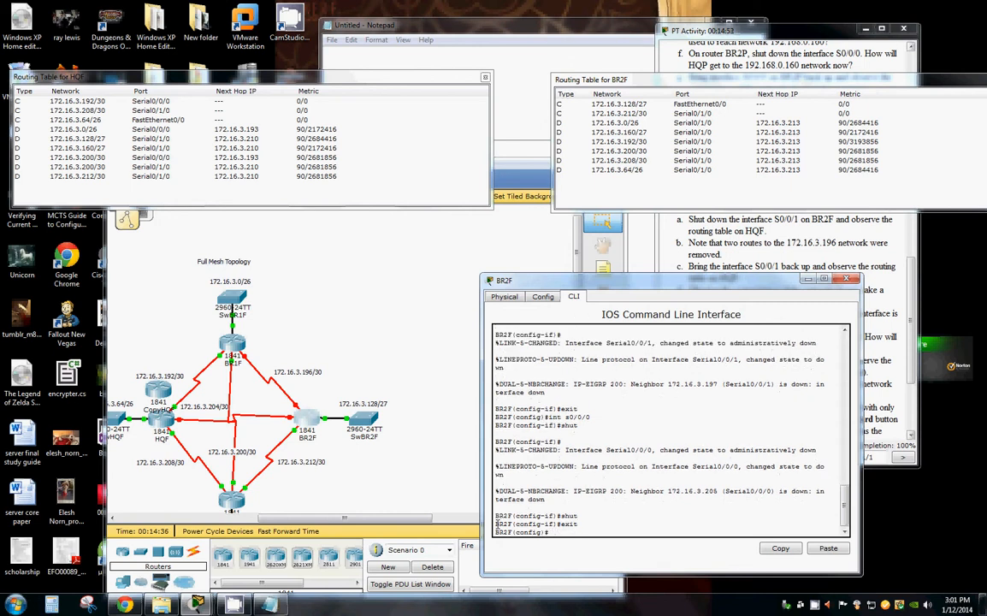
text(no)
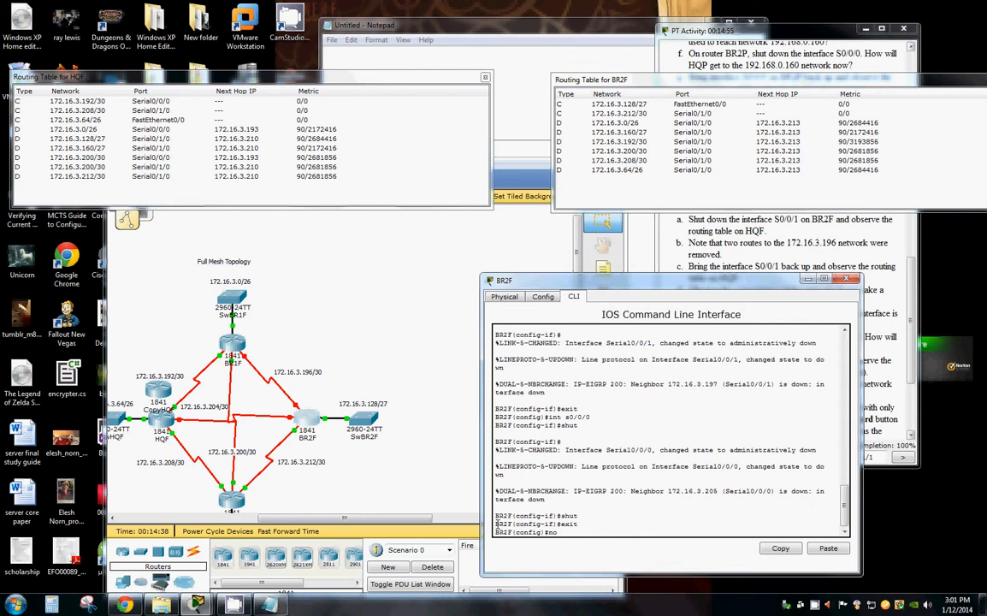
text(int)
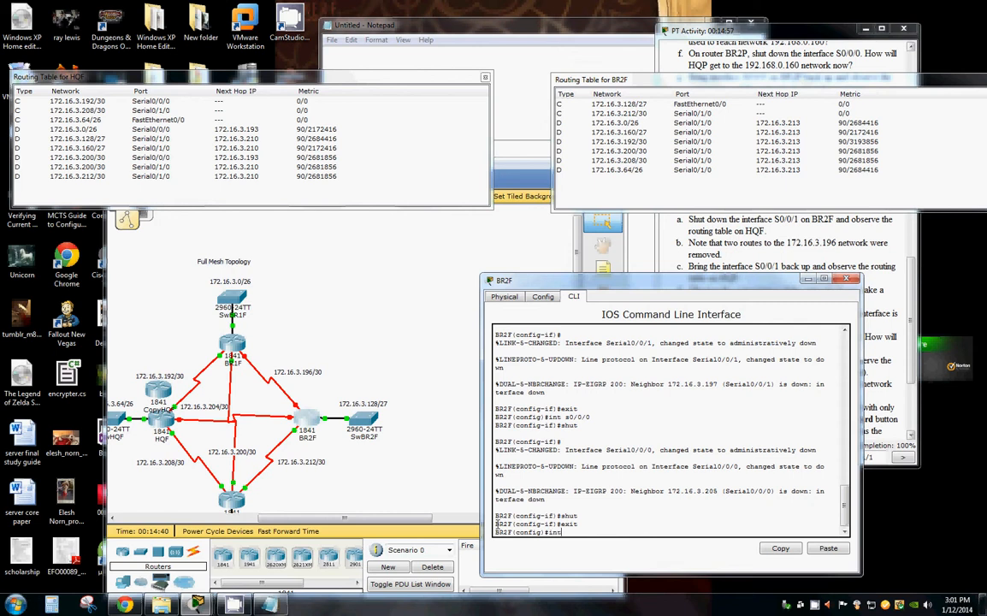
text(s0/0/0)
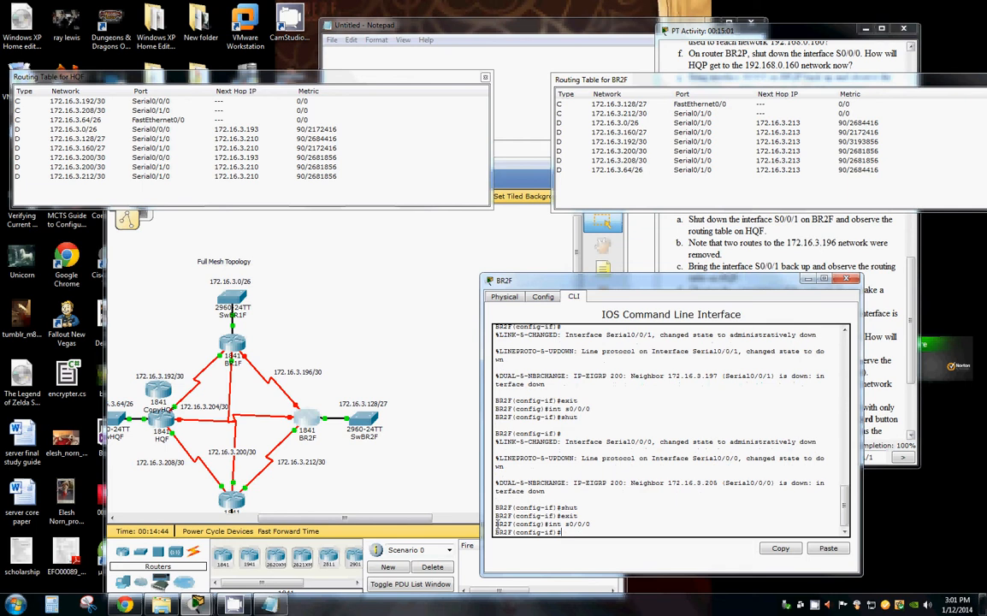
text(no shut)
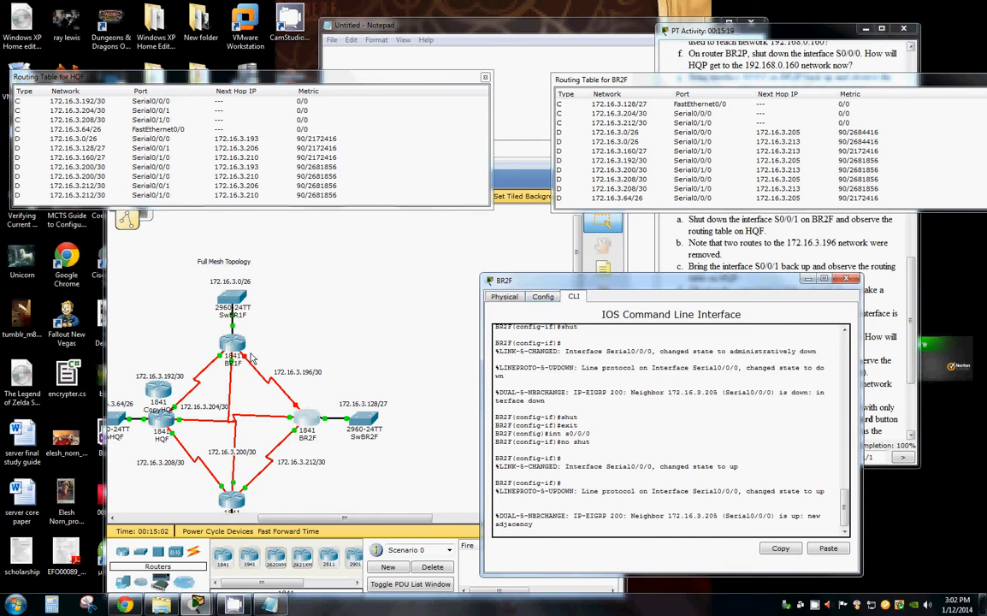
mouse_move(260, 361)
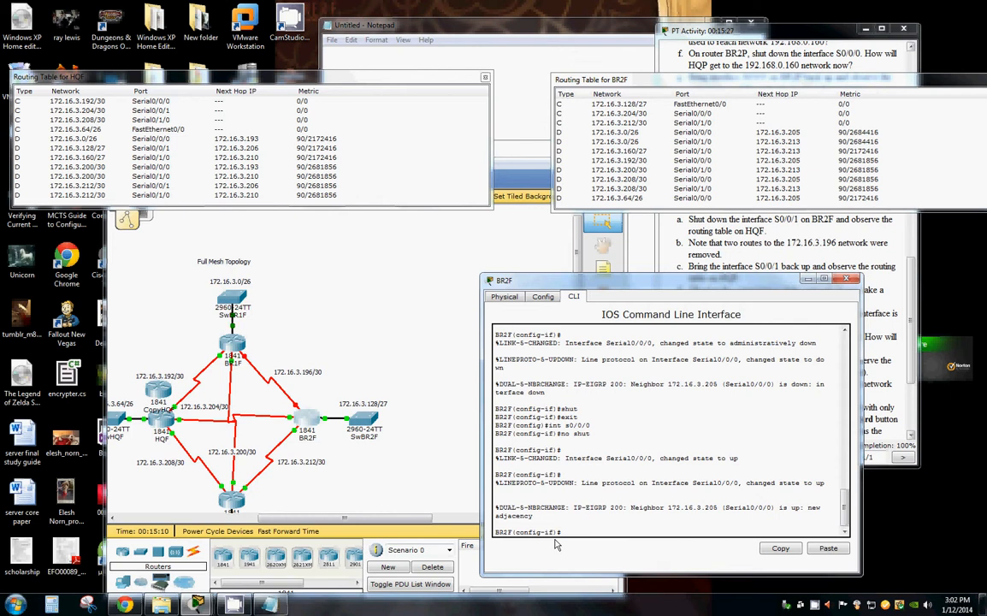
Exit, enter interface s0/0/1 on BR2F and re-enable it with no shutdown.
text(exit)
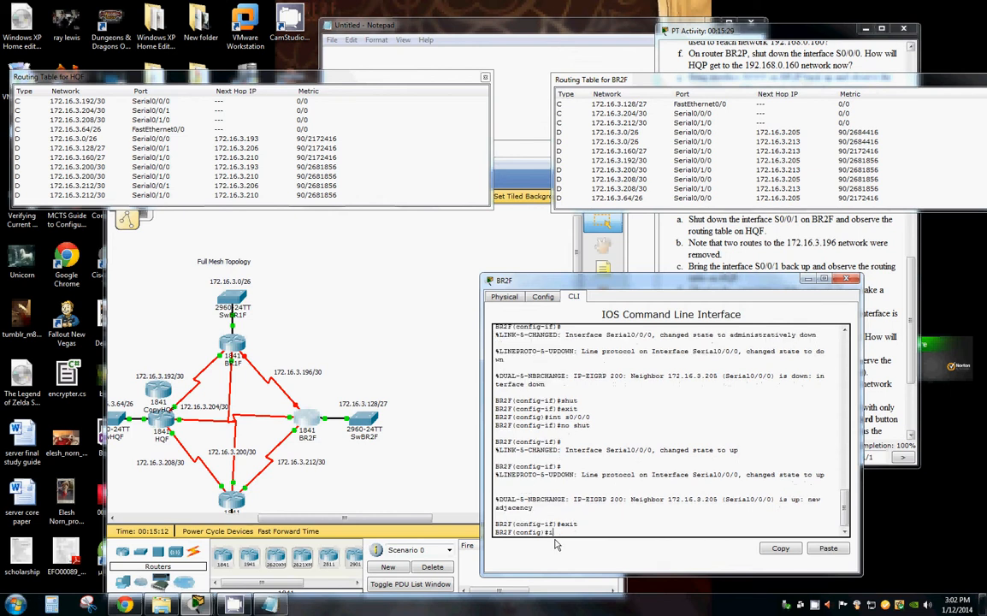
text(int s0/0/1)
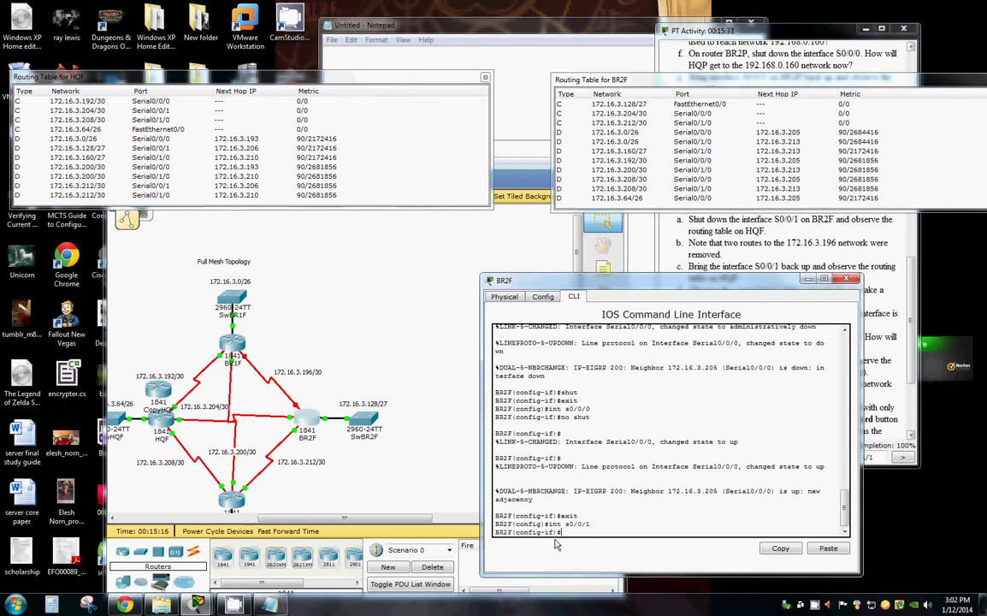
text(no shu)
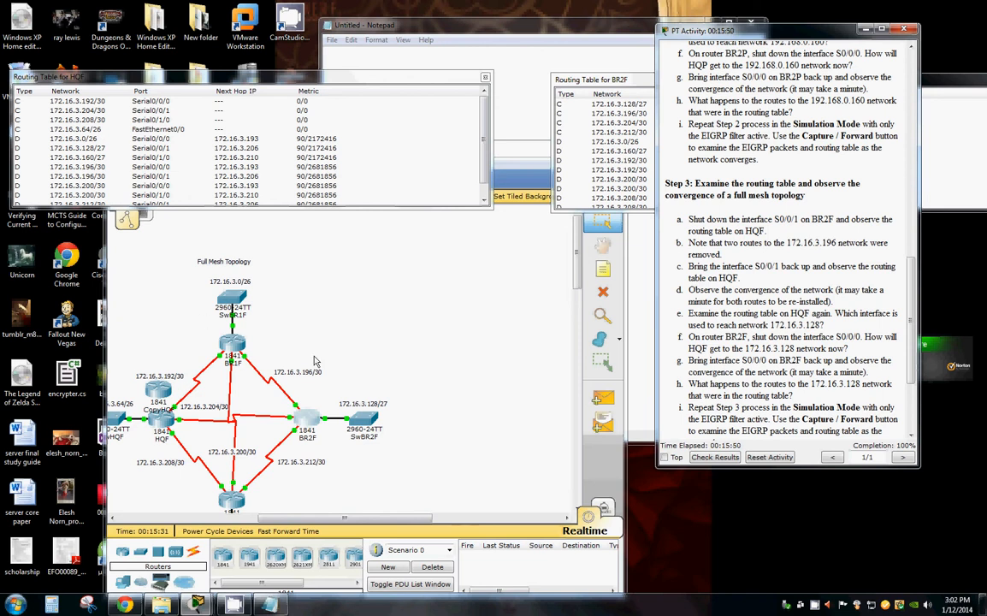
mouse_move(293, 469)
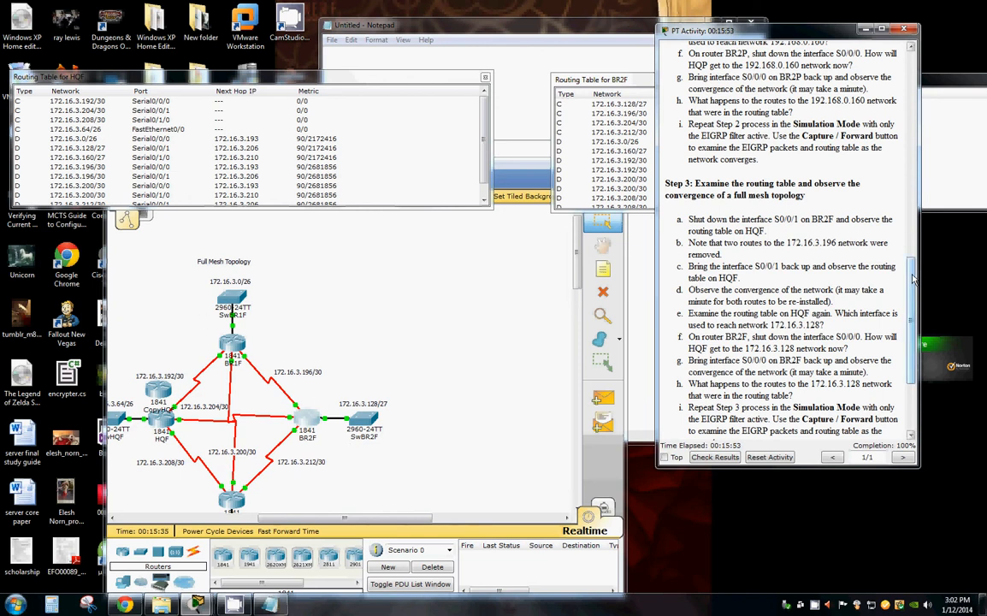
Scroll the PT Activity instructions down to the Reflection questions.
scroll(down, 3)
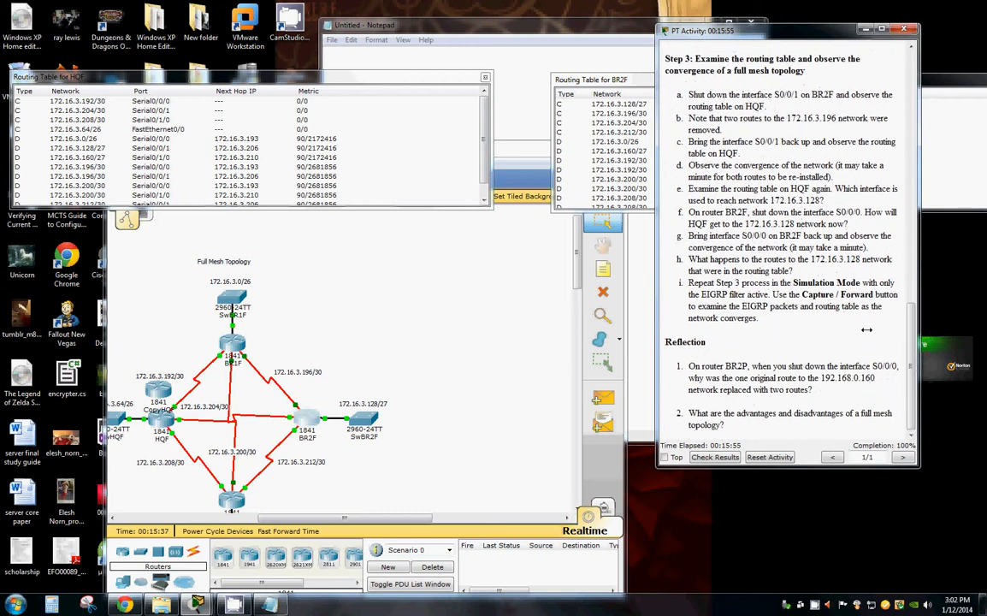